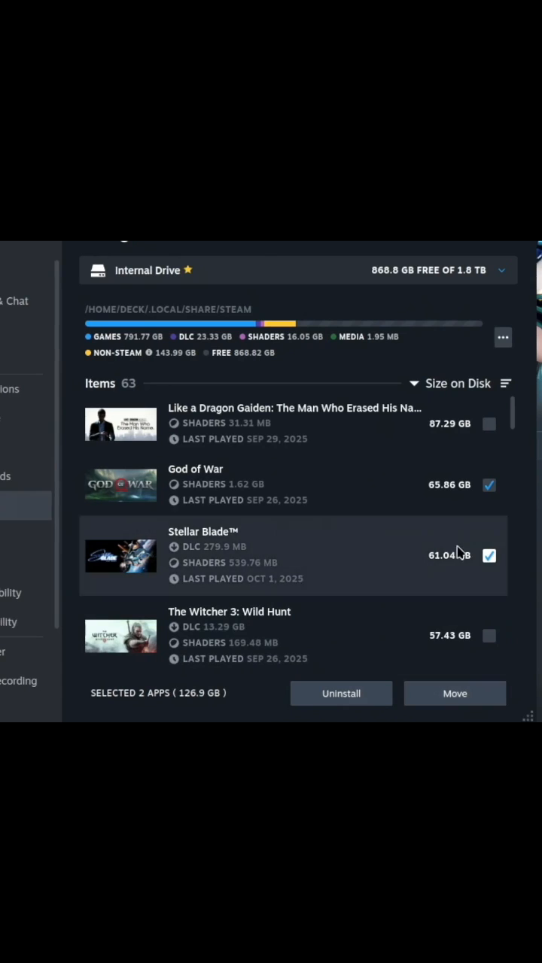
mouse_move(384, 527)
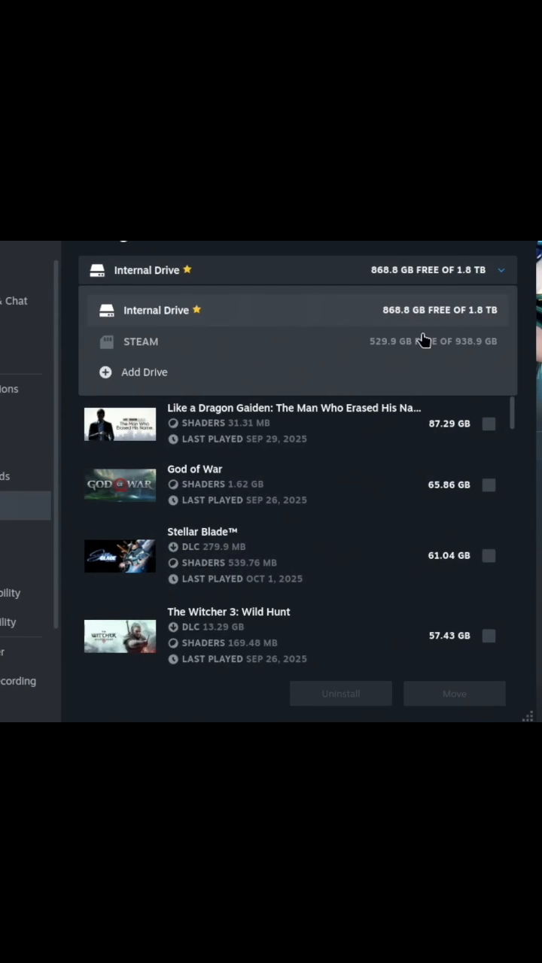
Step: Select Battle Axe and Fight'N Rage on the STEAM SD card drive and choose Move
click(142, 341)
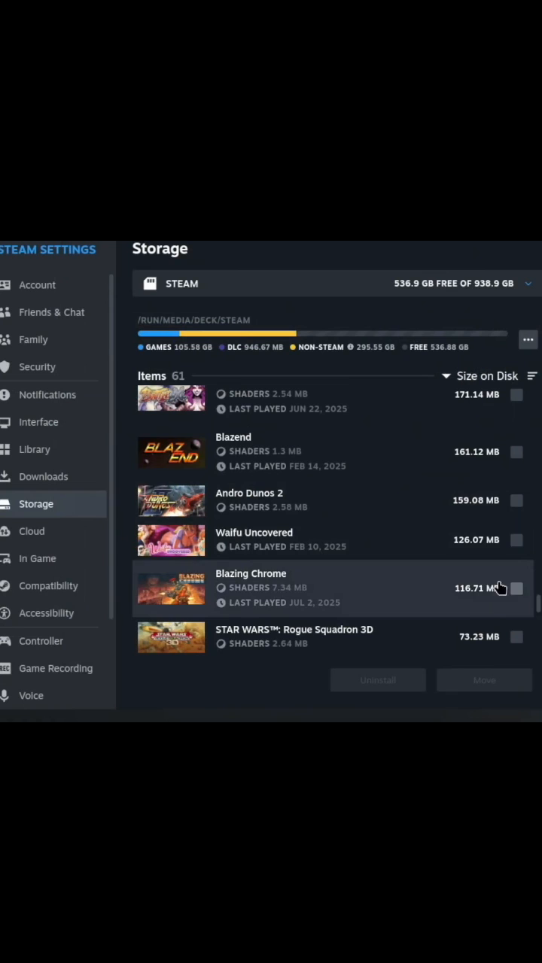
mouse_move(324, 452)
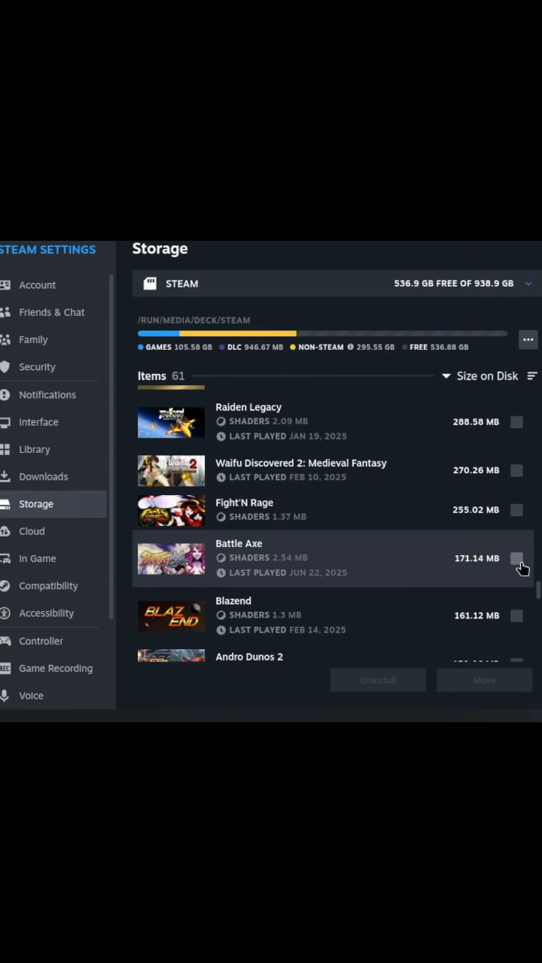
click(518, 558)
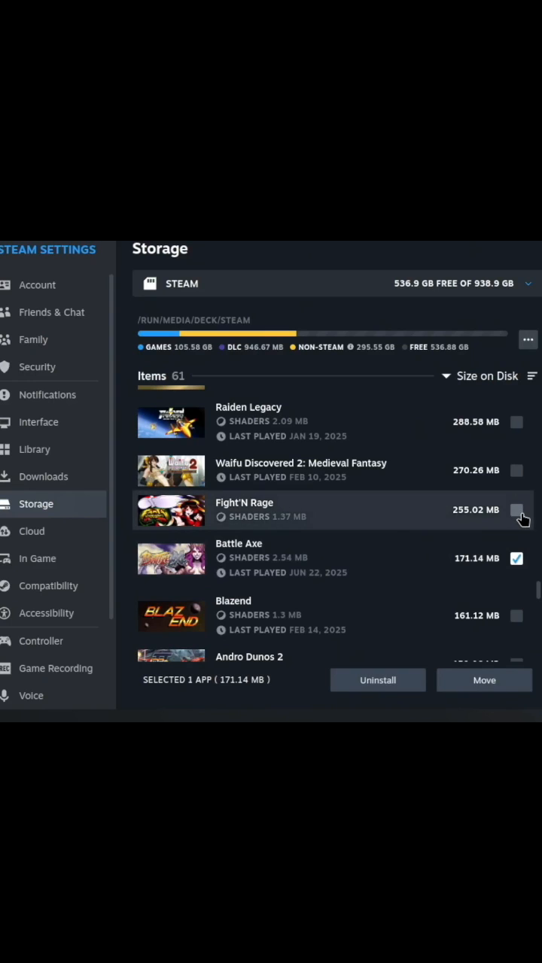
click(484, 680)
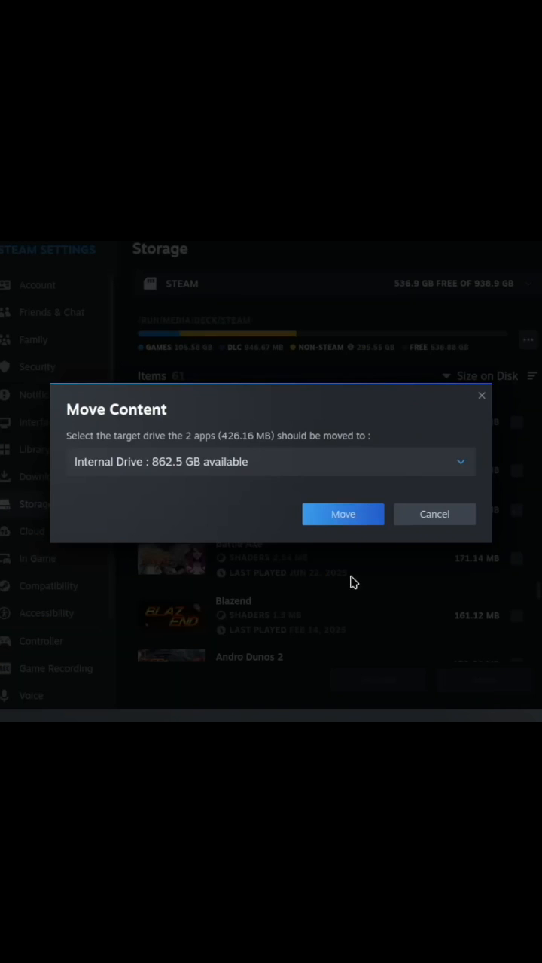
Step: Confirm the move to the Internal Drive and dismiss the completion notice
click(343, 515)
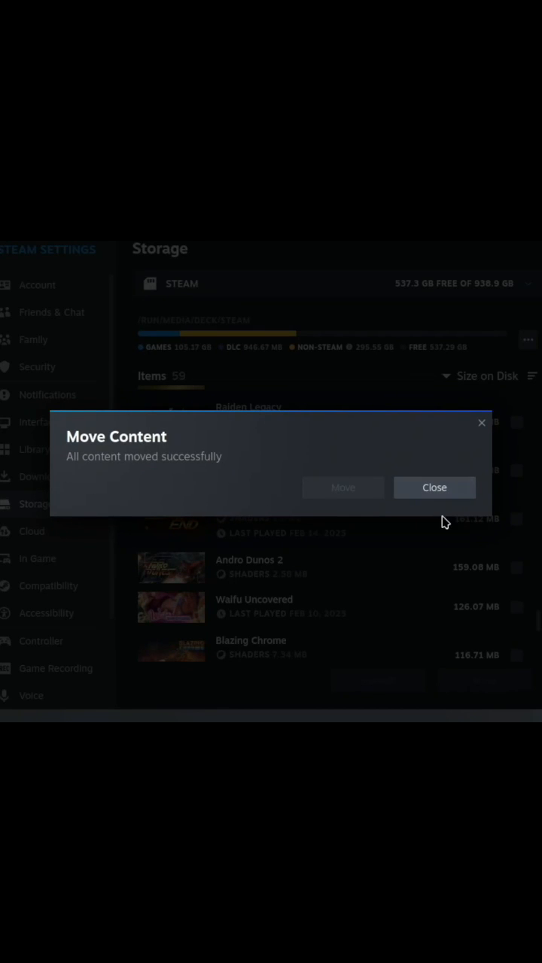
click(433, 488)
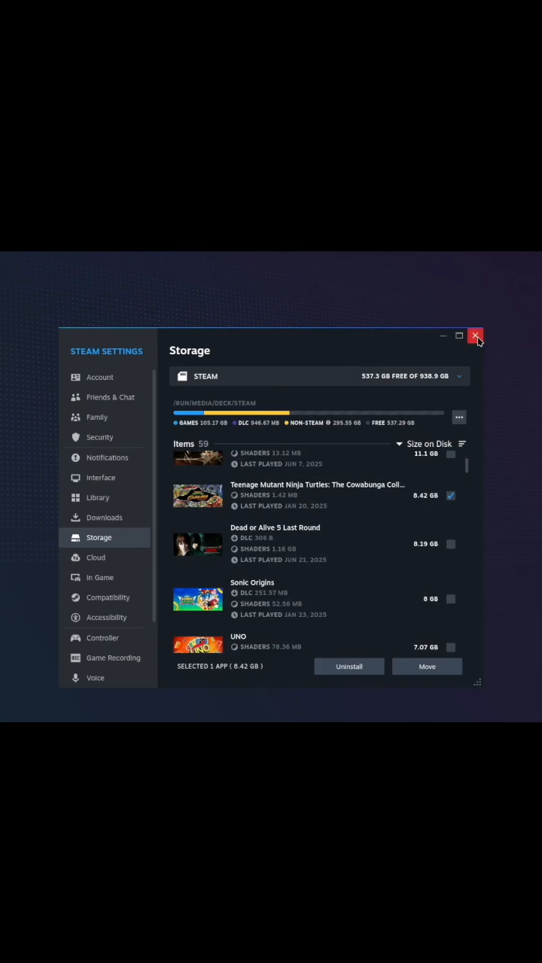
Step: Leave desktop settings and view the Internal Drive's 66-item game list in Gaming Mode Storage
click(475, 335)
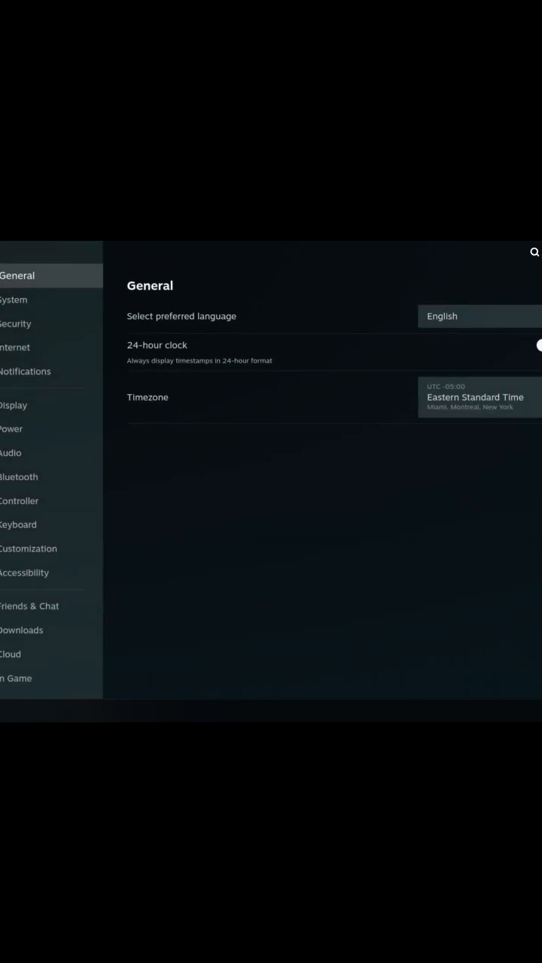
click(18, 596)
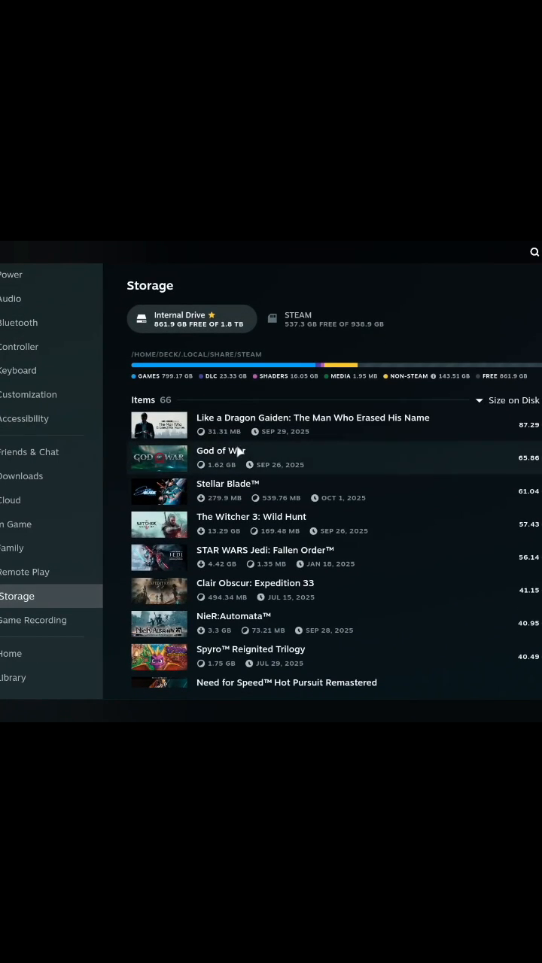